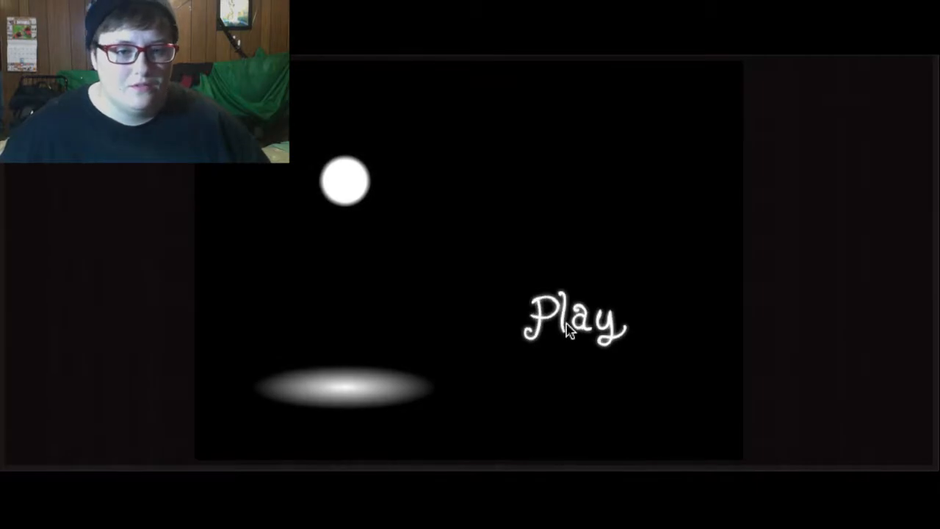
mouse_move(575, 322)
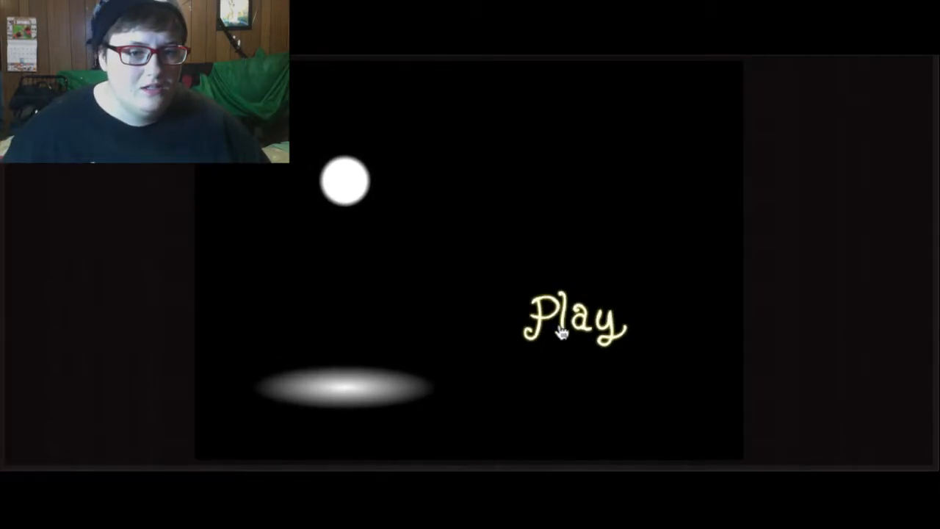
Start the game from the title screen's glowing 'Play' text
left_click(574, 321)
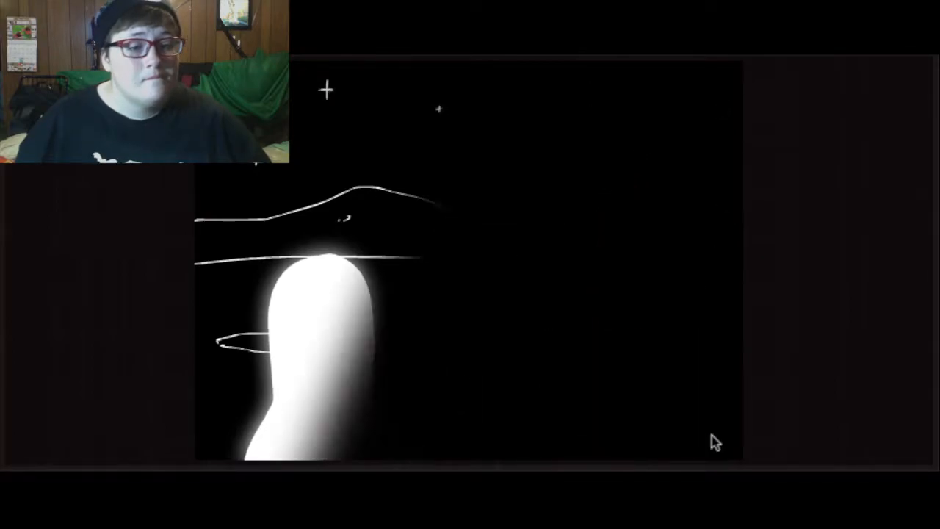
Advance the story to the forked path leading into the forest of unrest
left_click(468, 166)
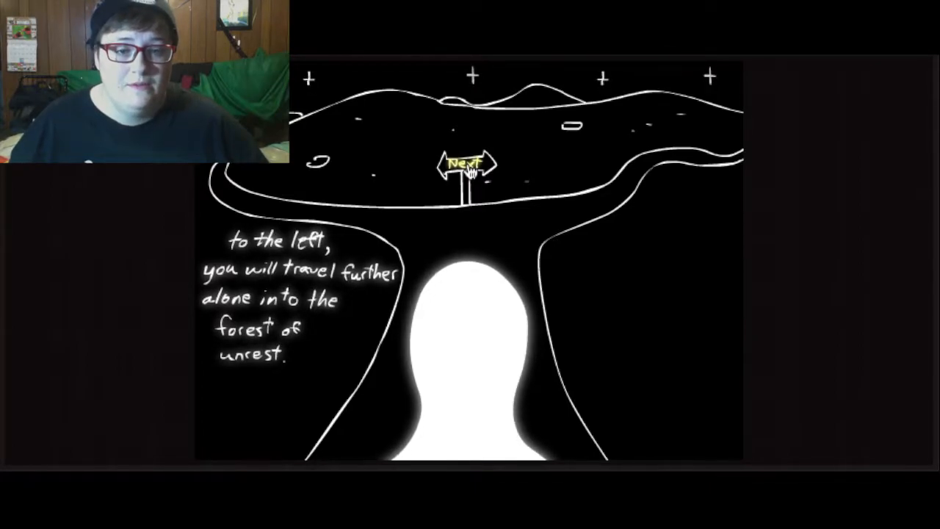
Travel on into the forest where a strange cat asks if you're lost
left_click(469, 163)
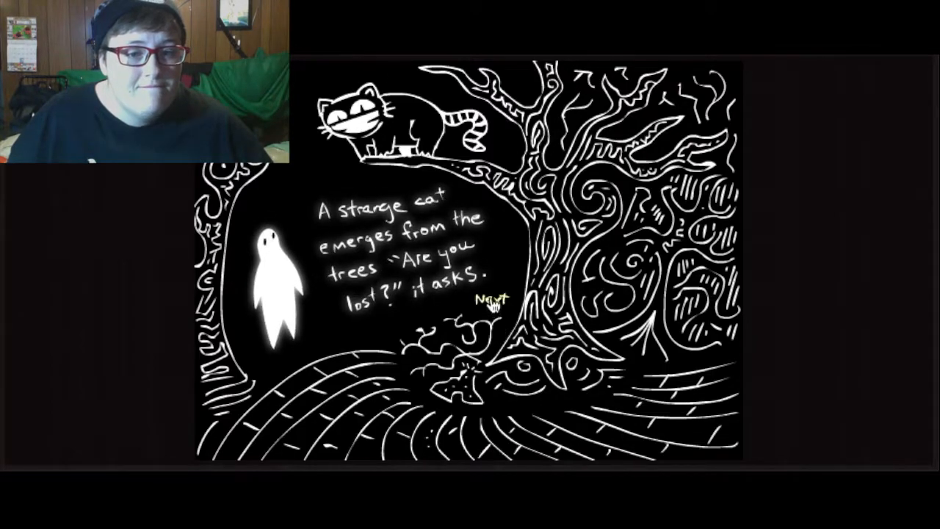
Read the cat's offer and answer its yes-or-no question
left_click(488, 301)
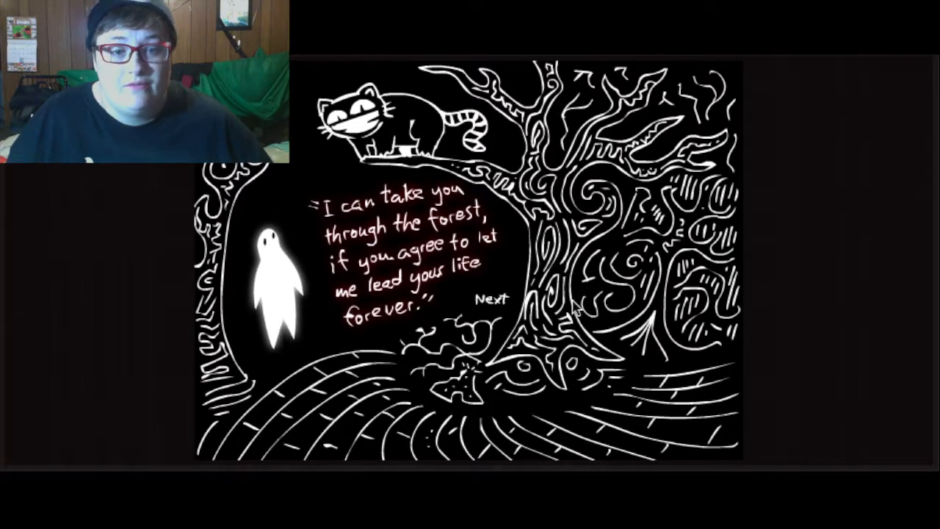
left_click(488, 299)
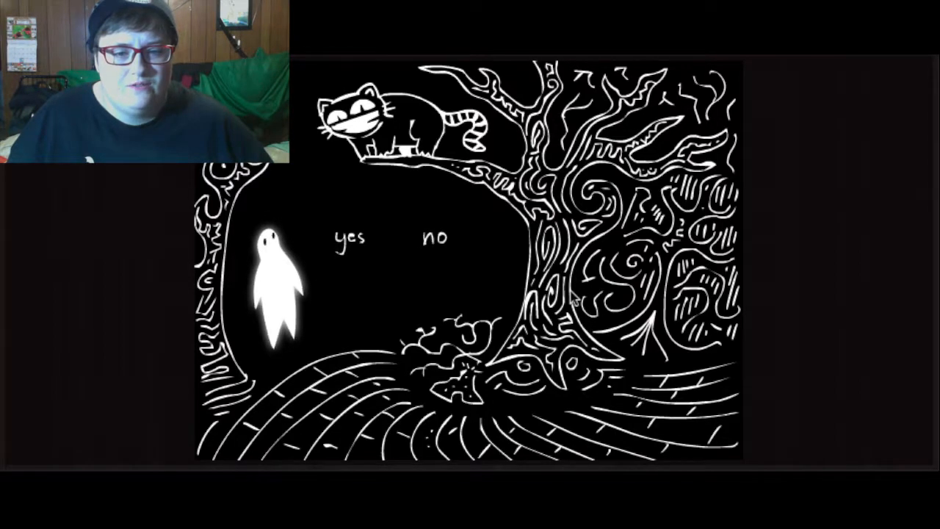
mouse_move(566, 294)
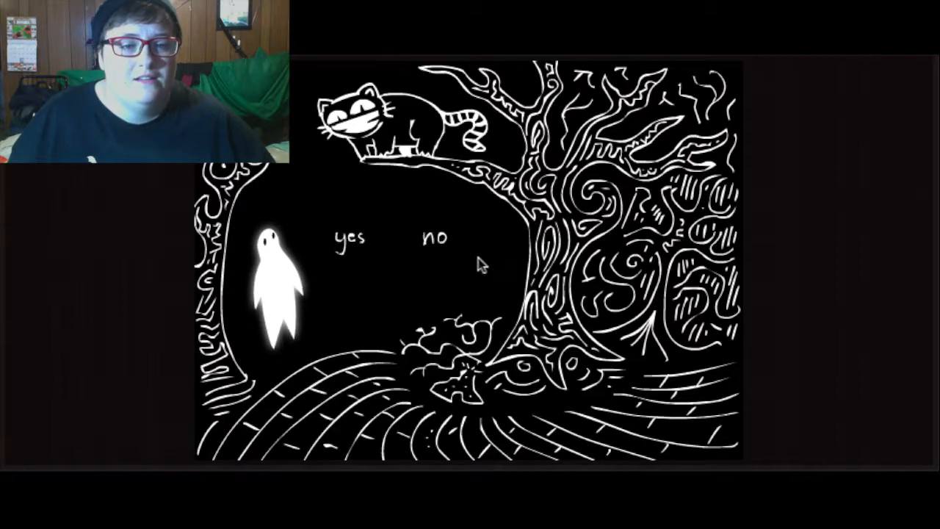
left_click(350, 236)
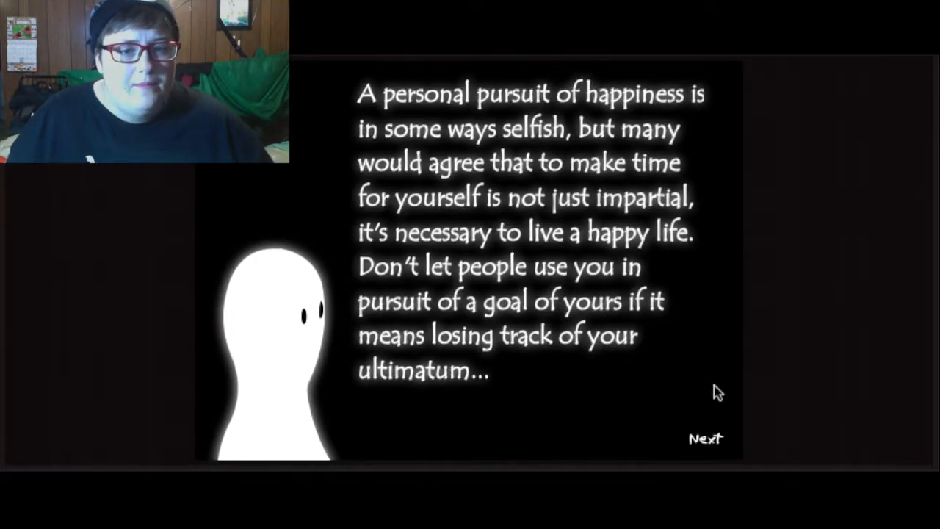
mouse_move(726, 394)
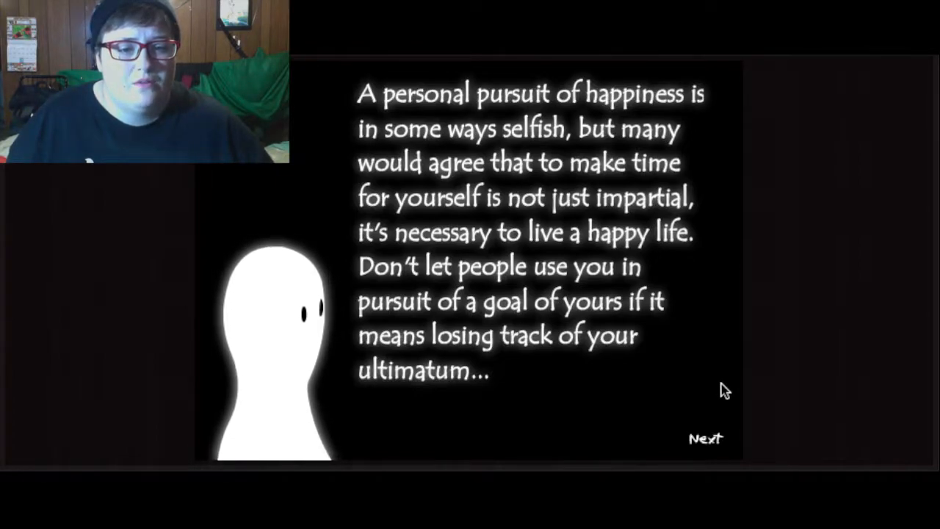
mouse_move(706, 440)
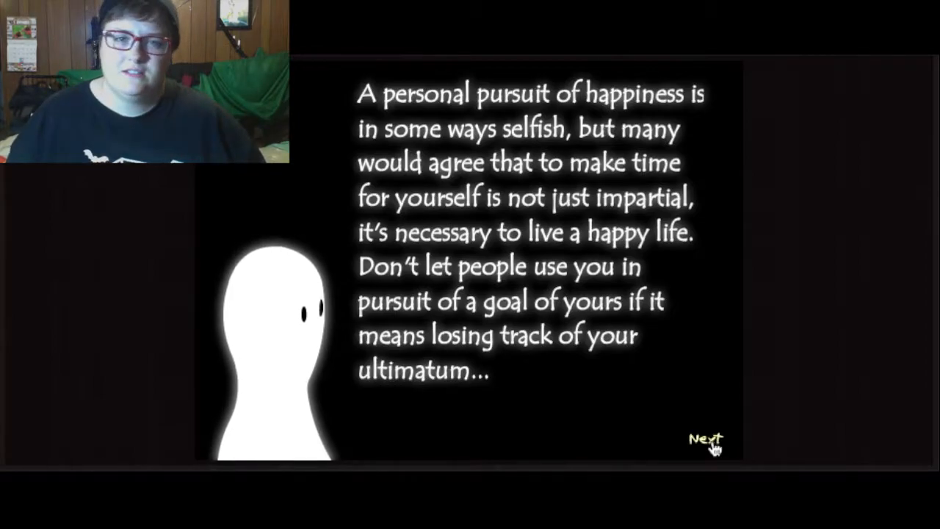
Continue past the happiness message to the credits citing The Little Prince
left_click(704, 440)
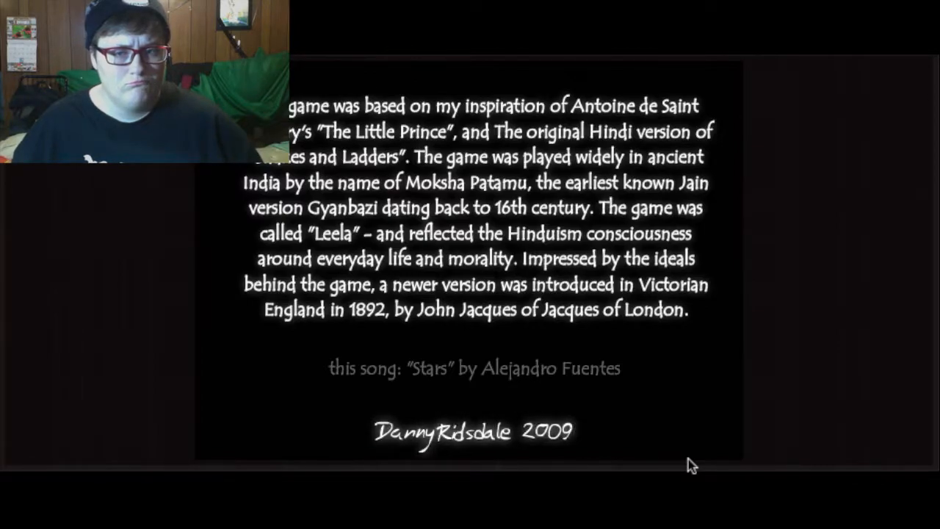
mouse_move(611, 390)
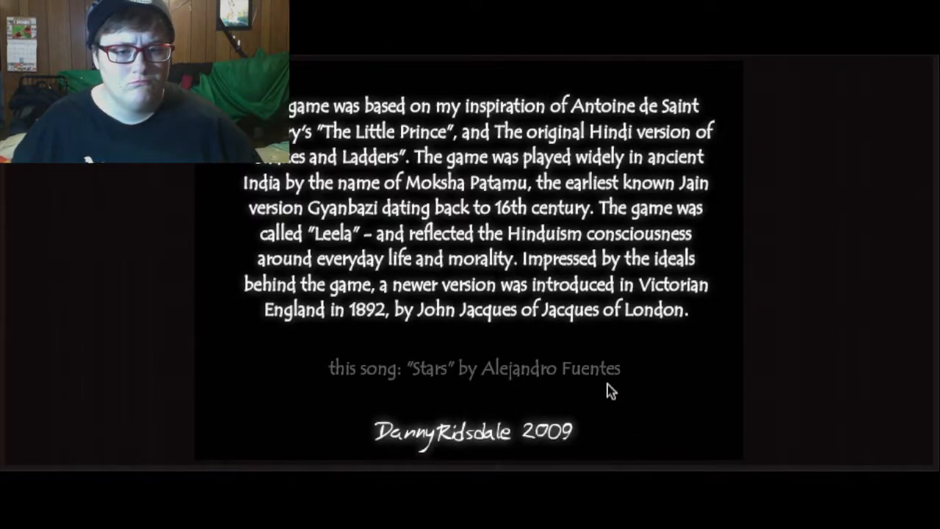
mouse_move(70, 386)
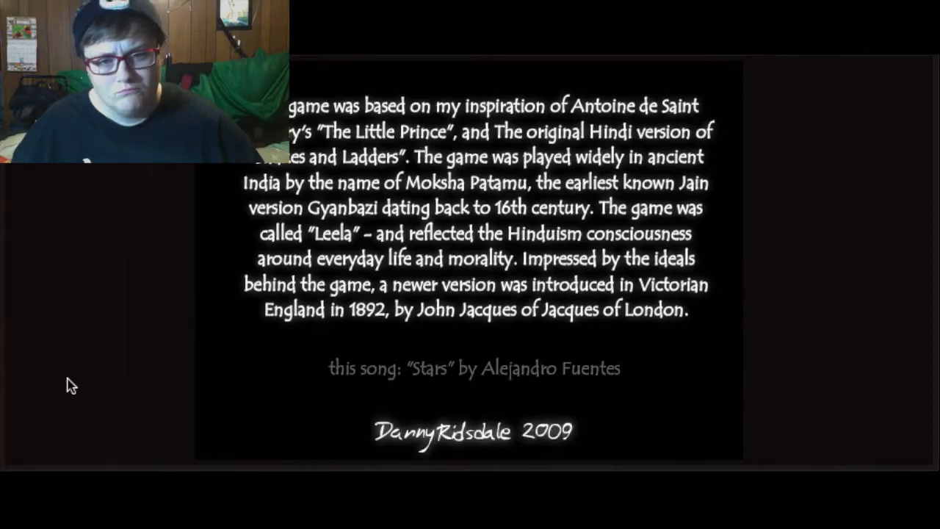